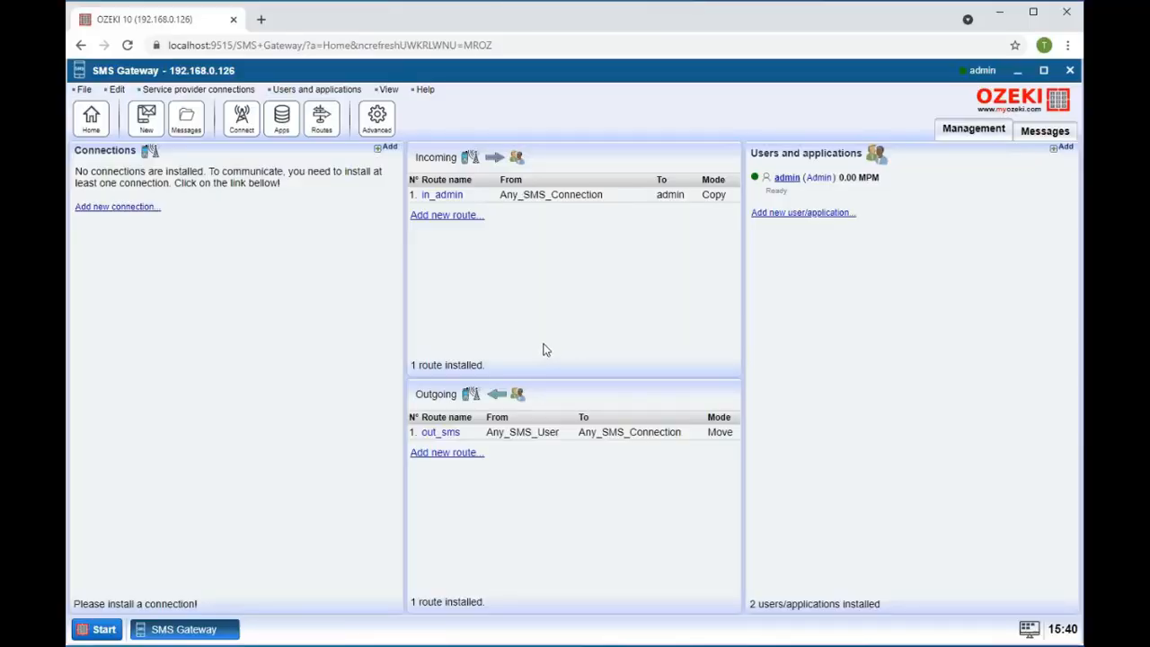
mouse_move(219, 273)
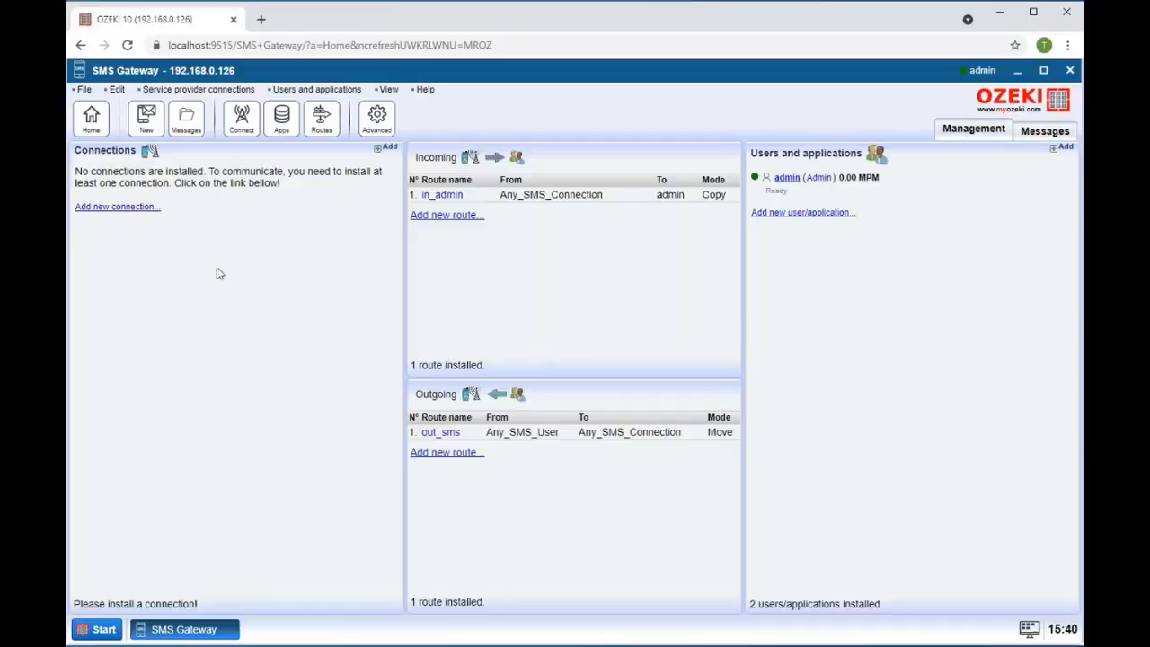
- Add a new connection and choose to install a CIMD2 client
left_click(116, 205)
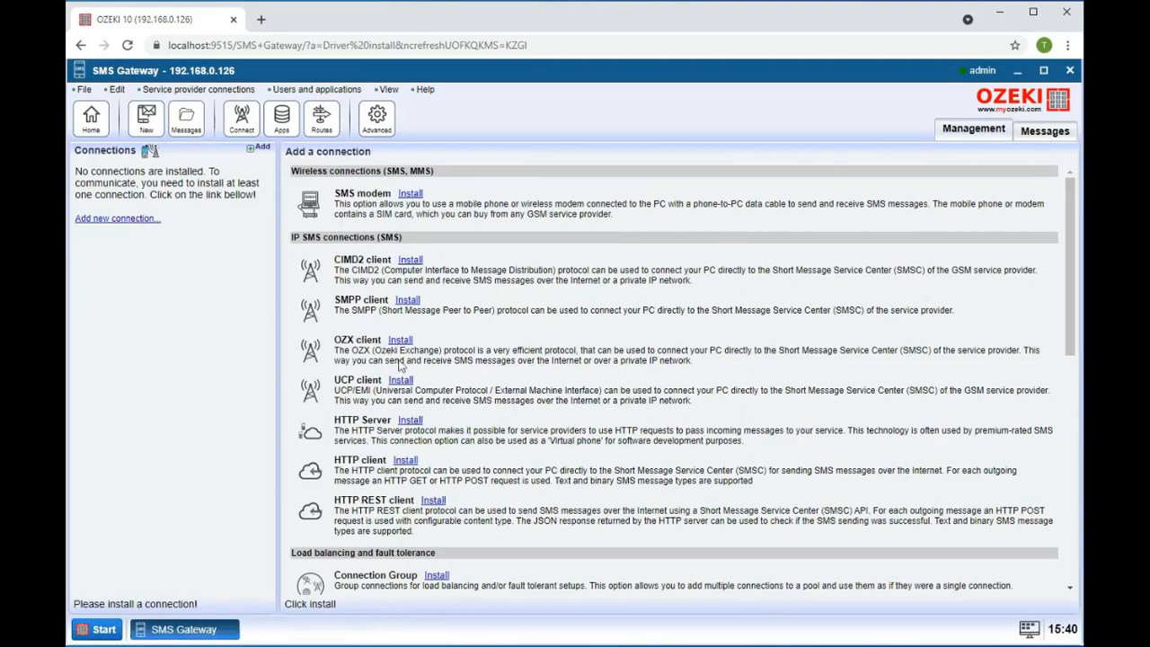
left_click(410, 260)
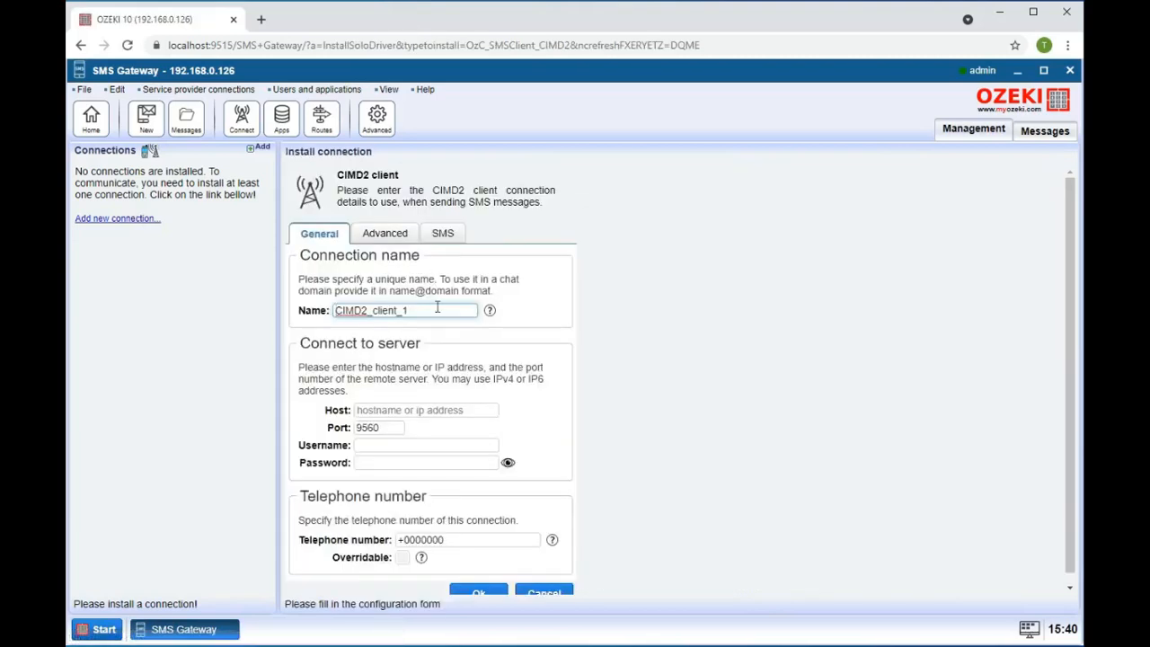
type("192.168.0.1")
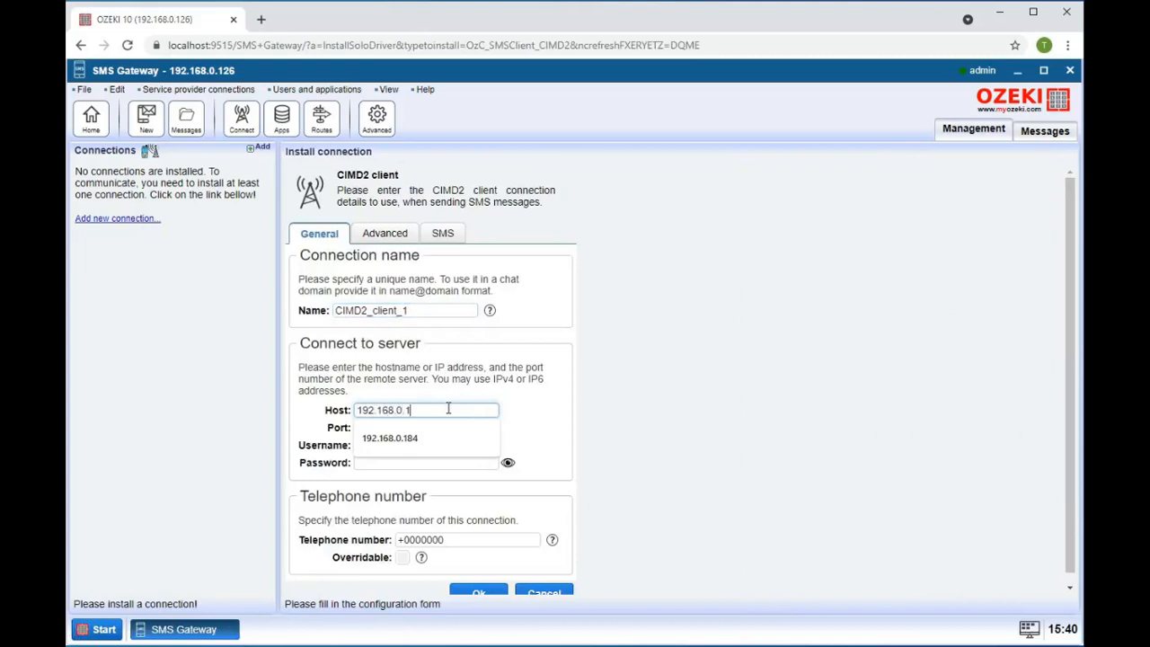
left_click(390, 438)
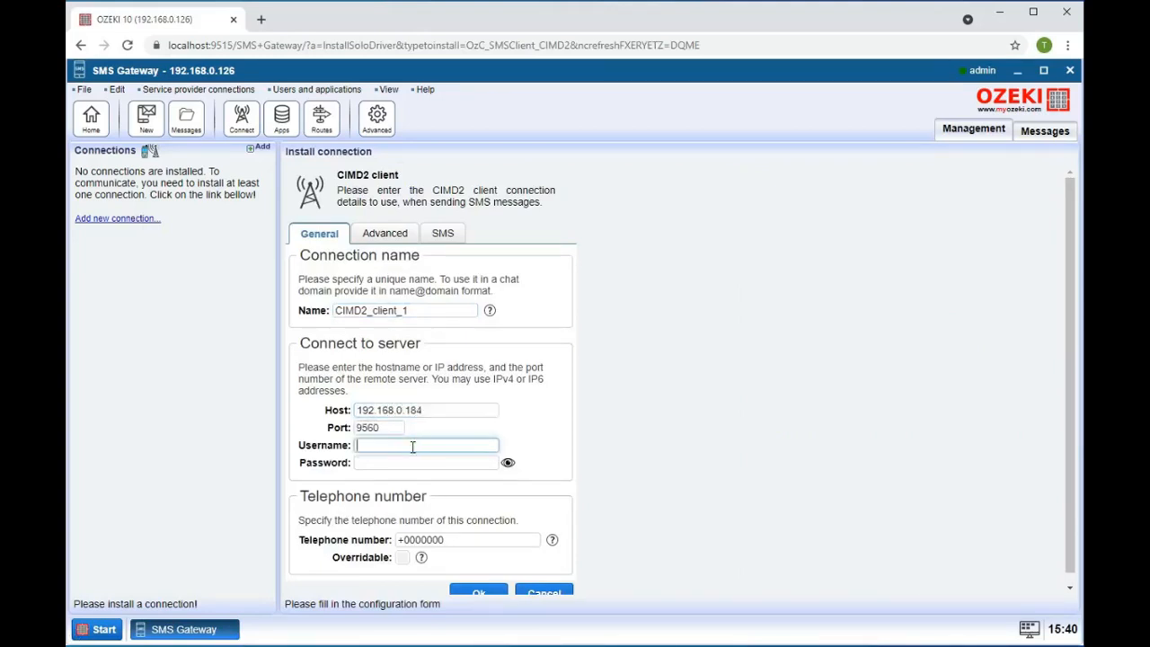
type("CIMD2_us")
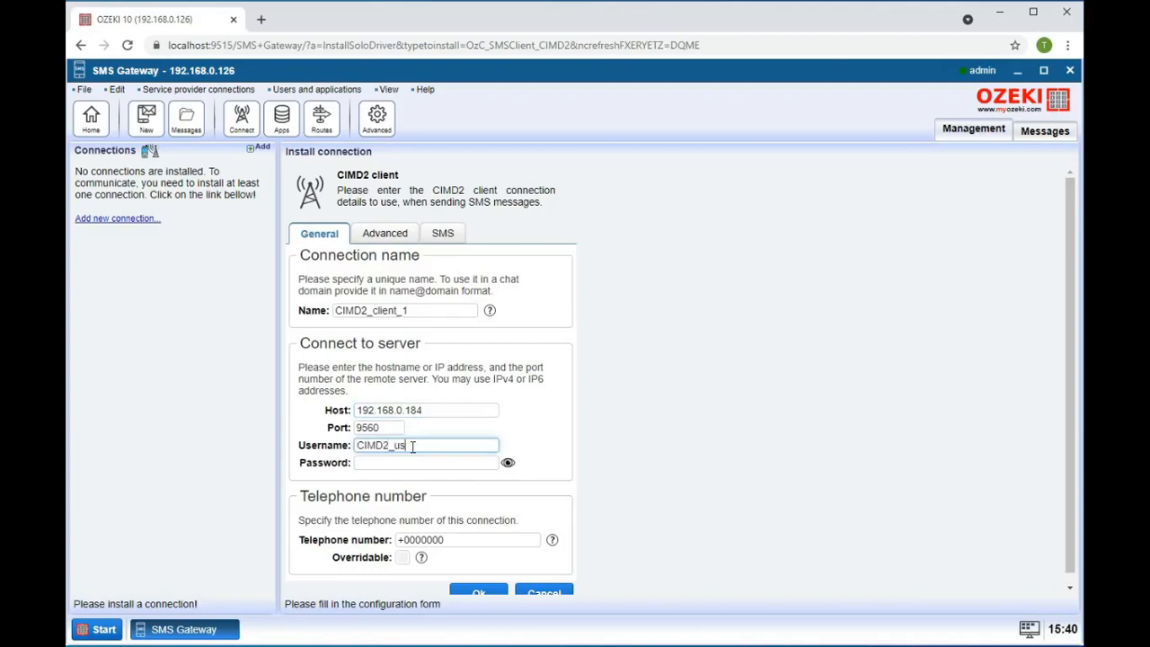
left_click(426, 461)
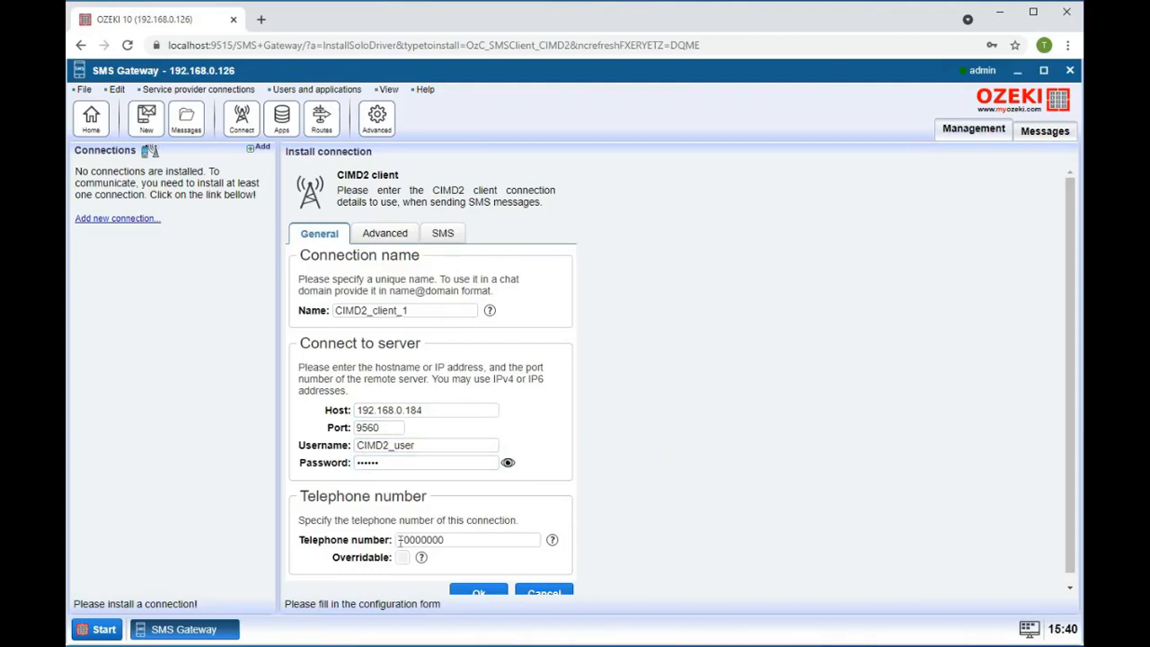
type("+3")
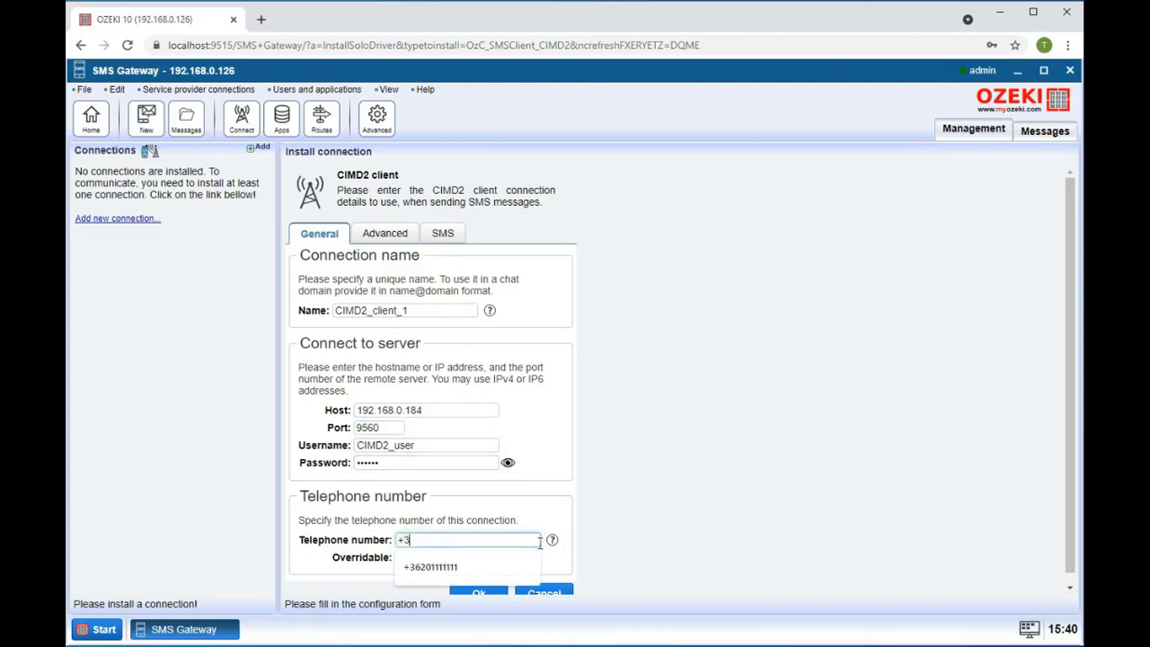
left_click(430, 566)
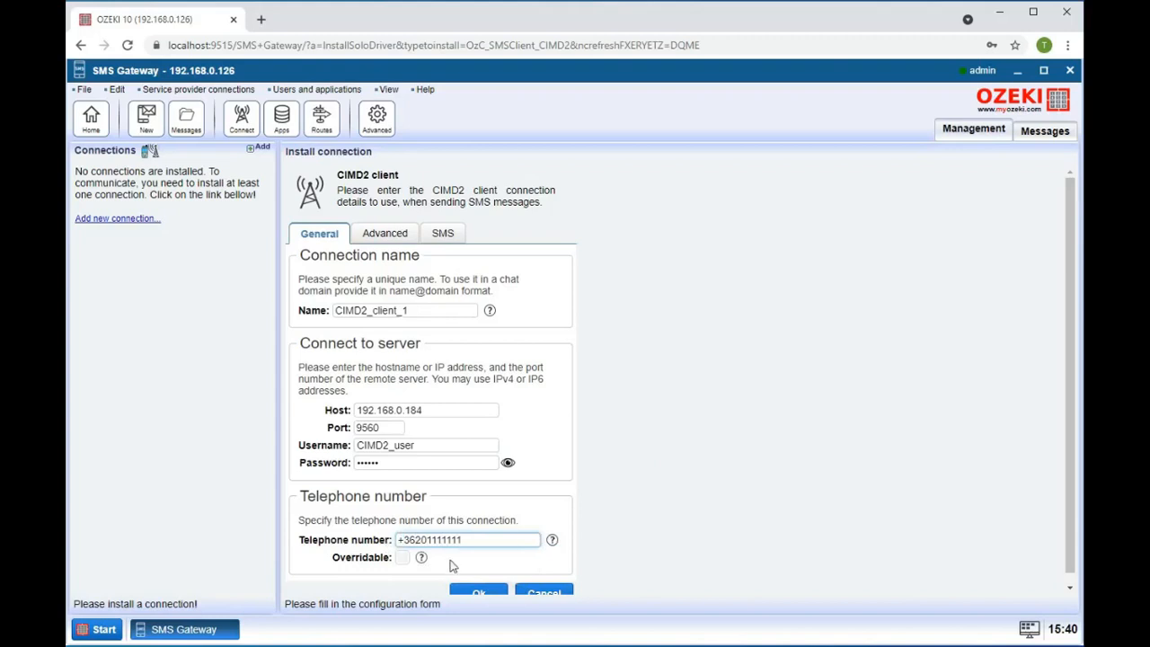
- Enable communication and messaging event logging under Advanced, then install CIMD2_client_1
left_click(384, 233)
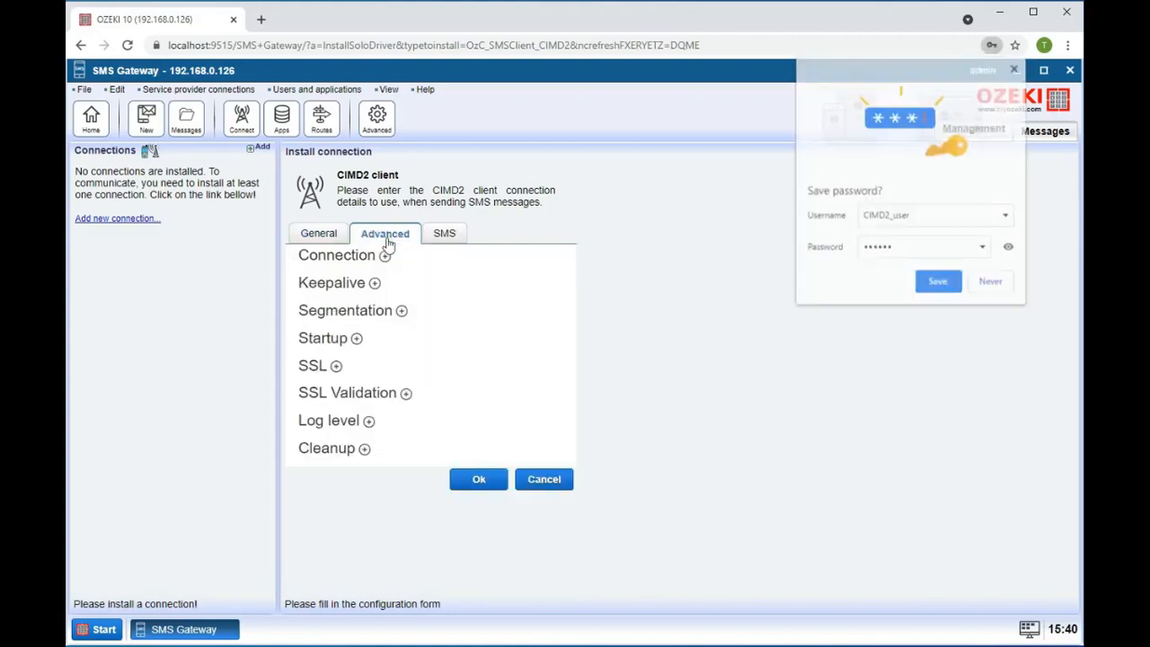
left_click(330, 420)
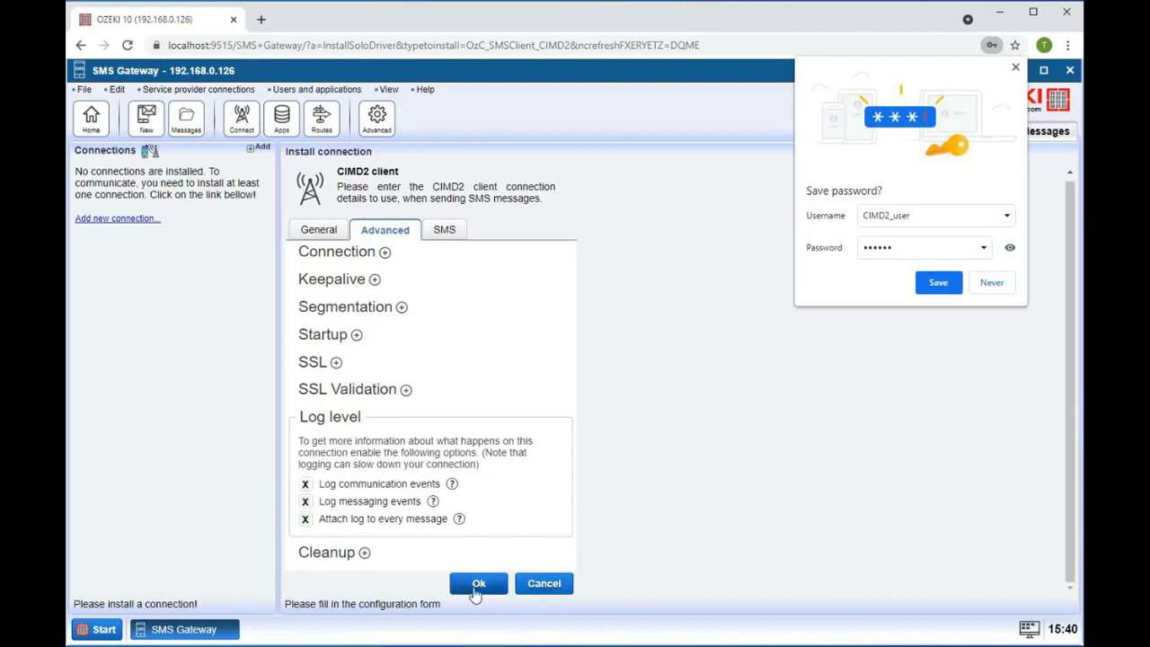
left_click(478, 583)
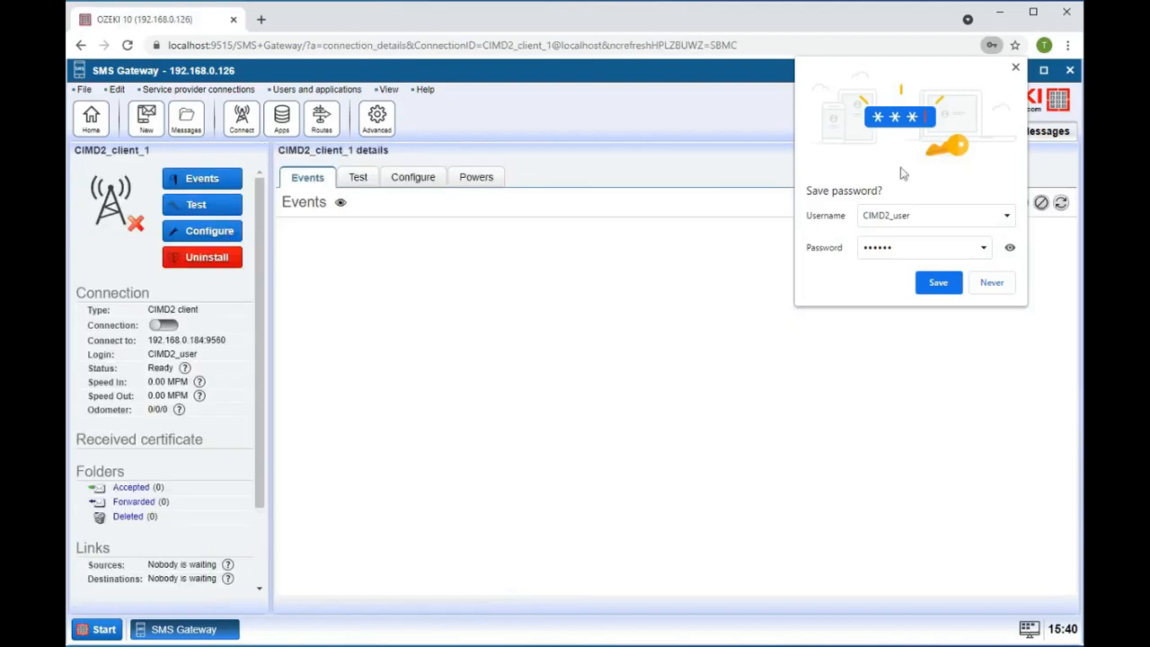
- Dismiss the browser's save-password popup and switch the CIMD2_client_1 connection on
left_click(991, 282)
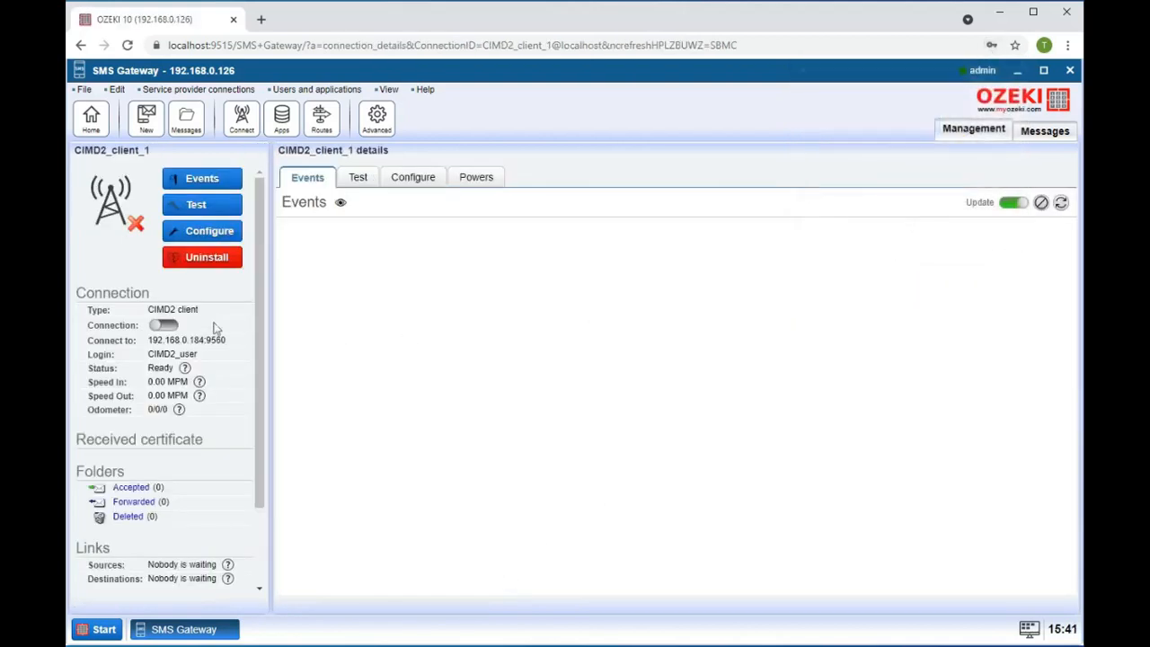
left_click(163, 325)
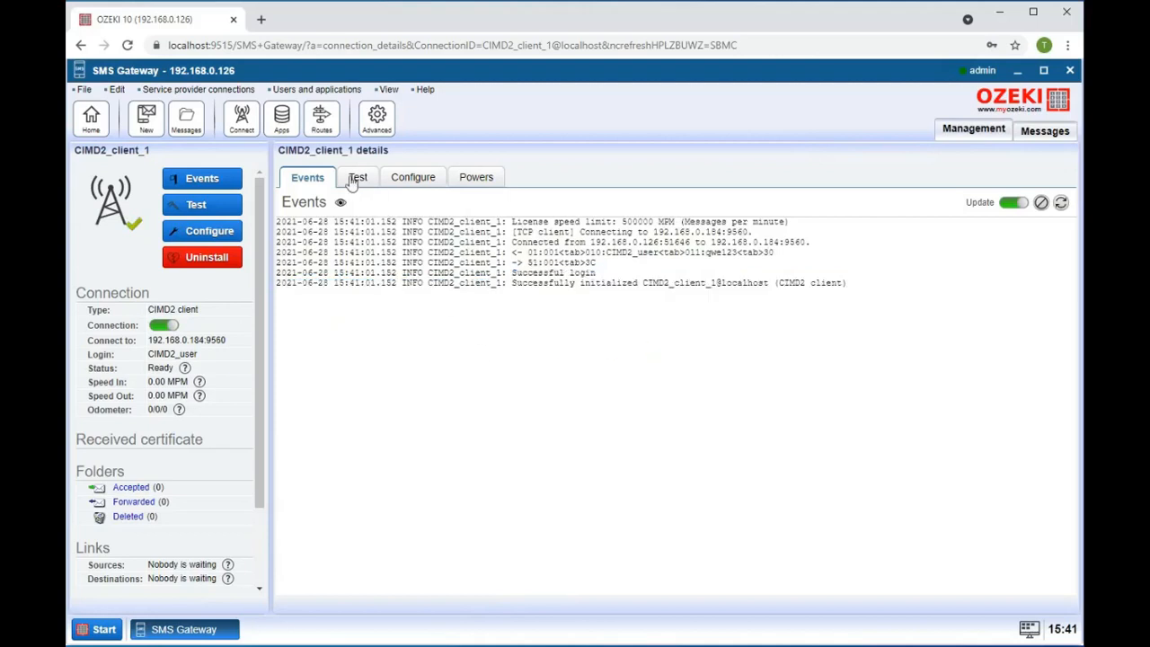
left_click(357, 177)
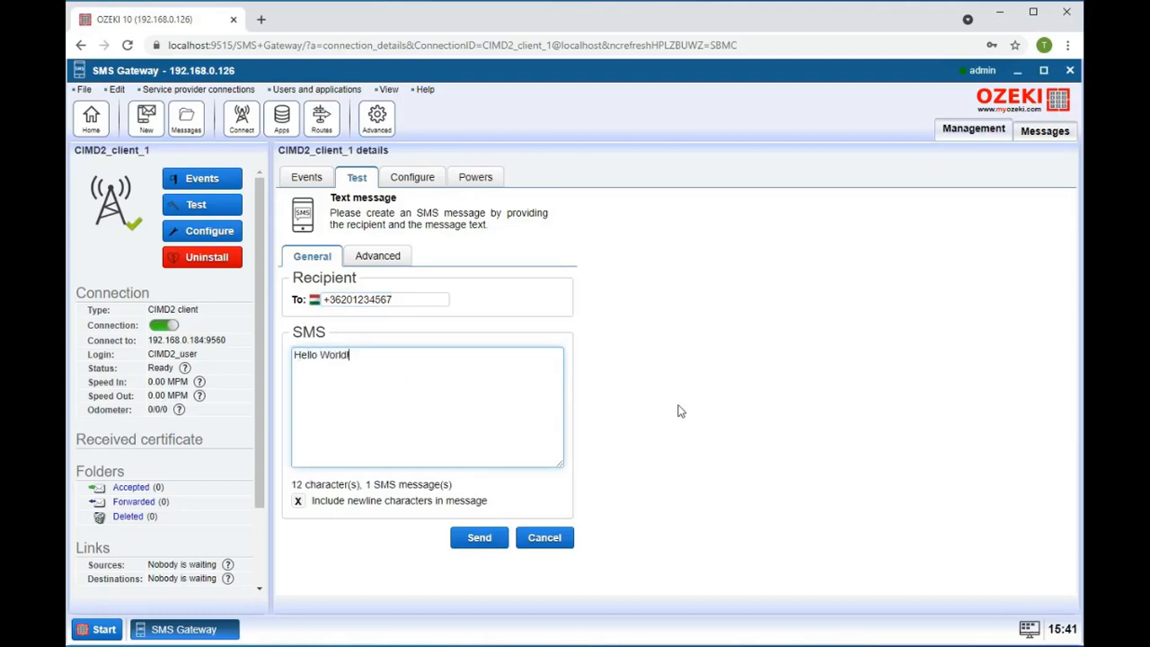
left_click(479, 537)
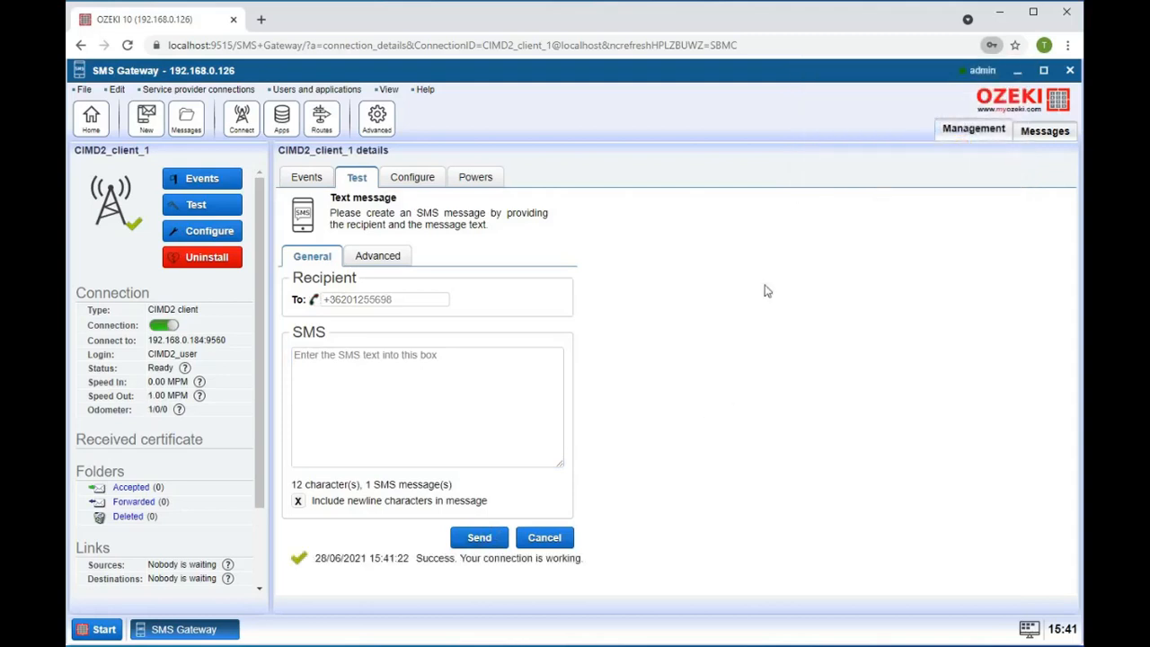
mouse_move(310, 177)
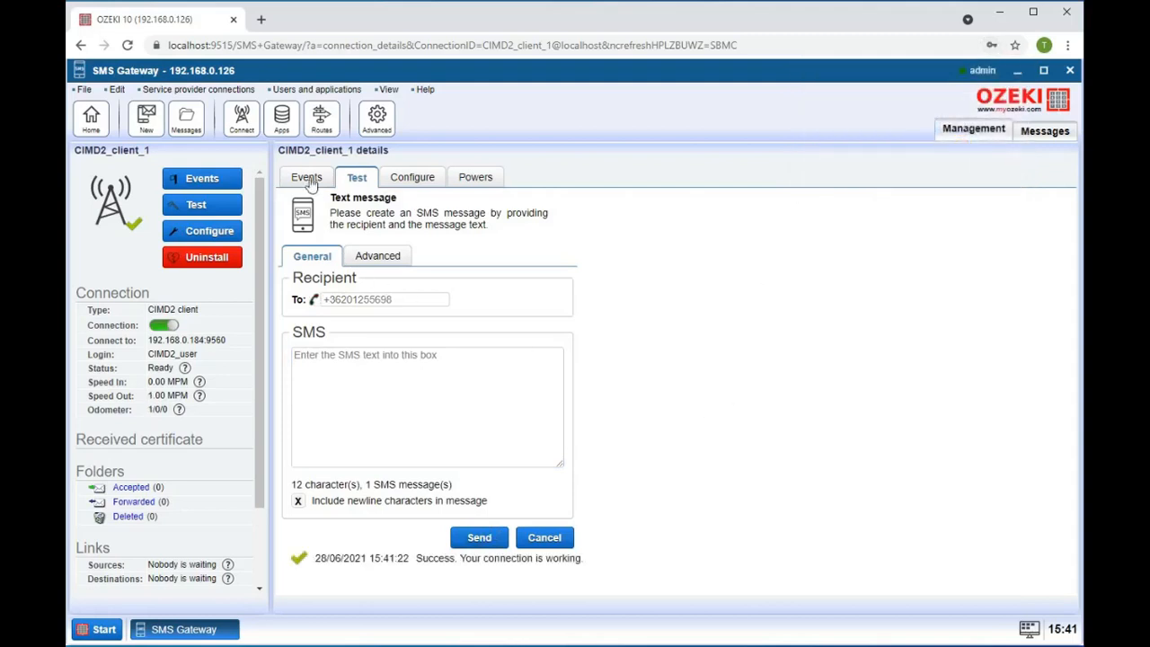
left_click(307, 176)
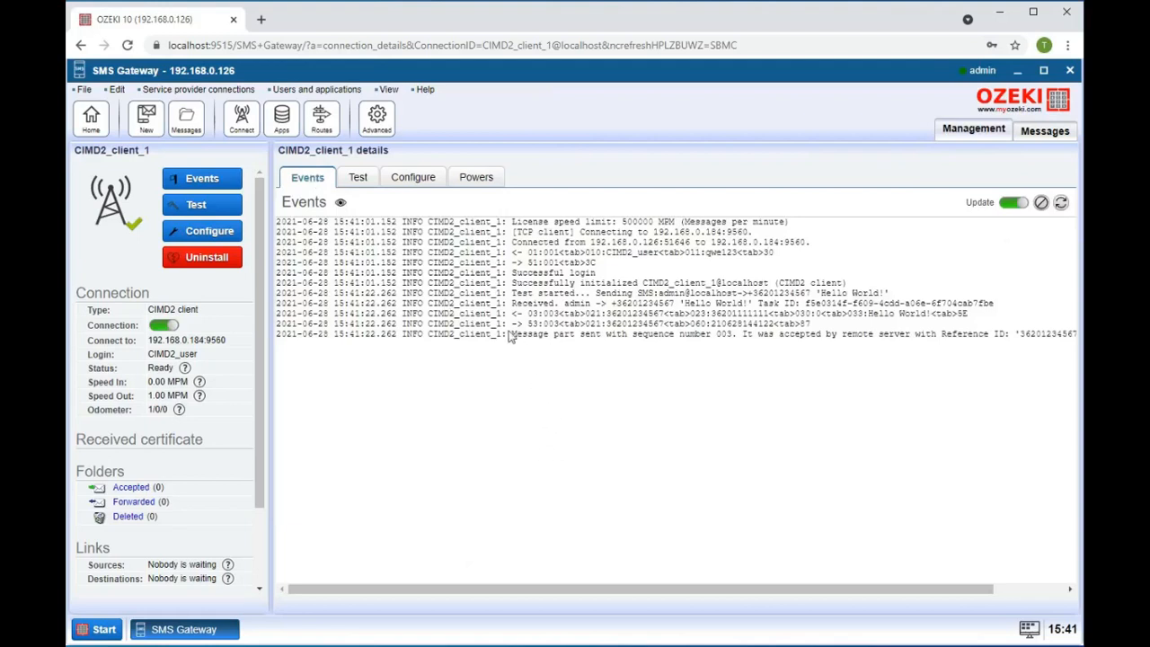